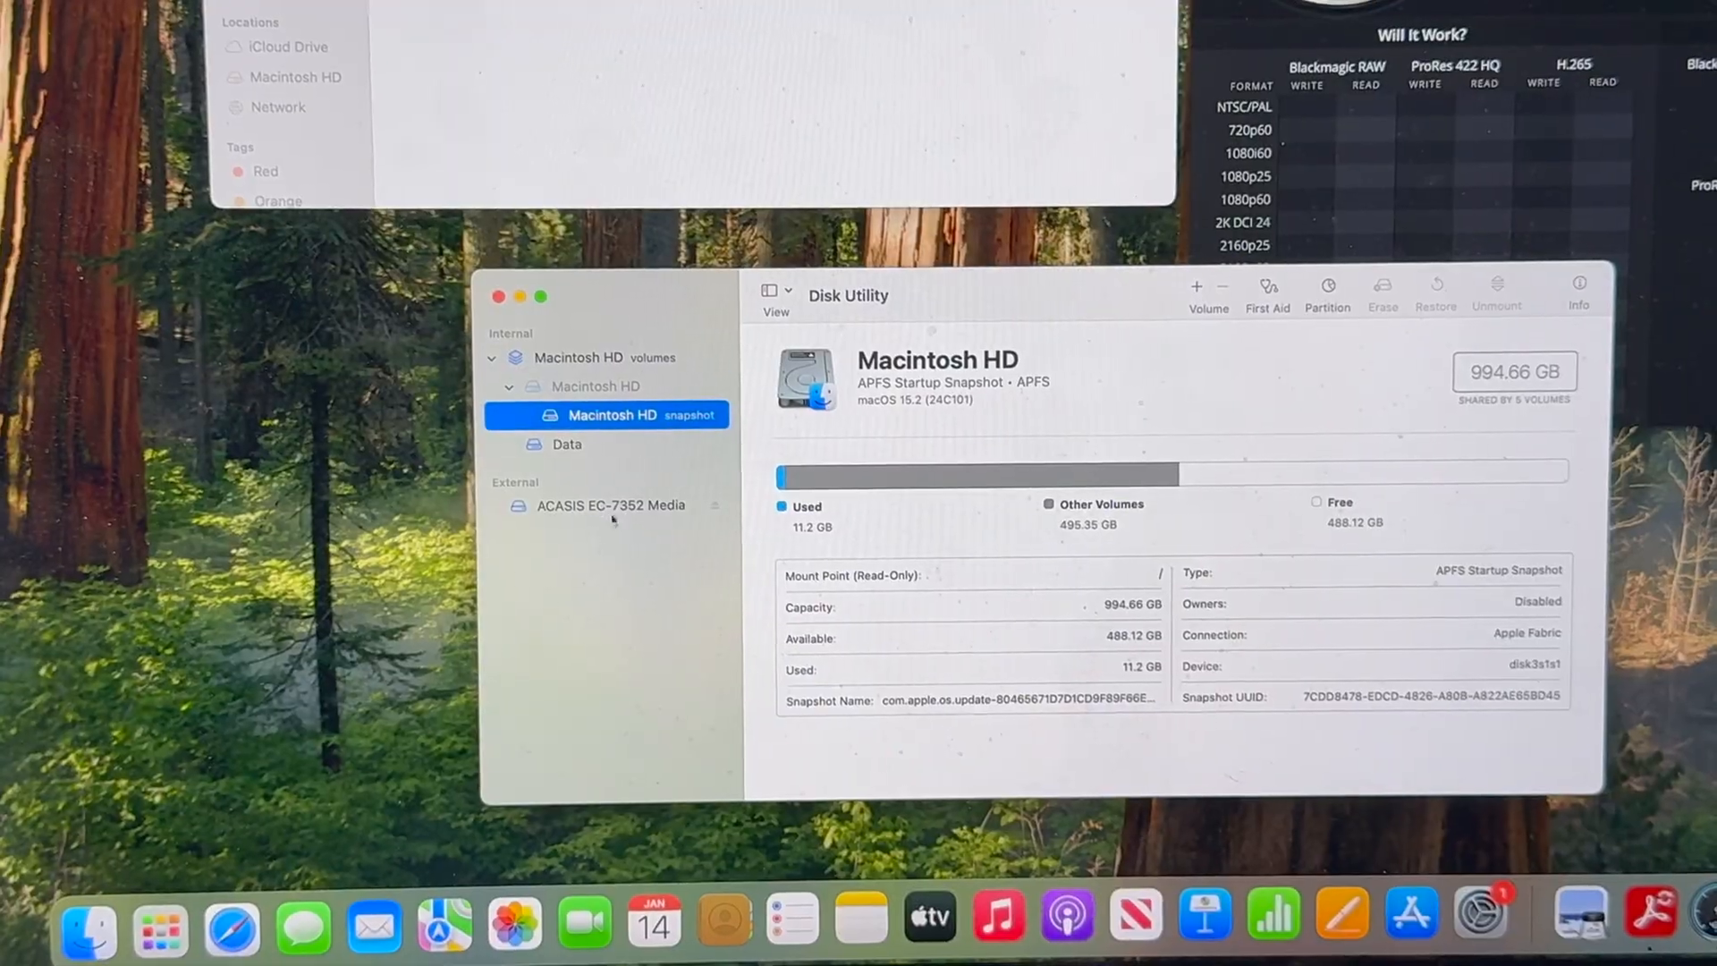
Step: Bring the Blackmagic Disk Speed Test window in front of Disk Utility
click(1382, 289)
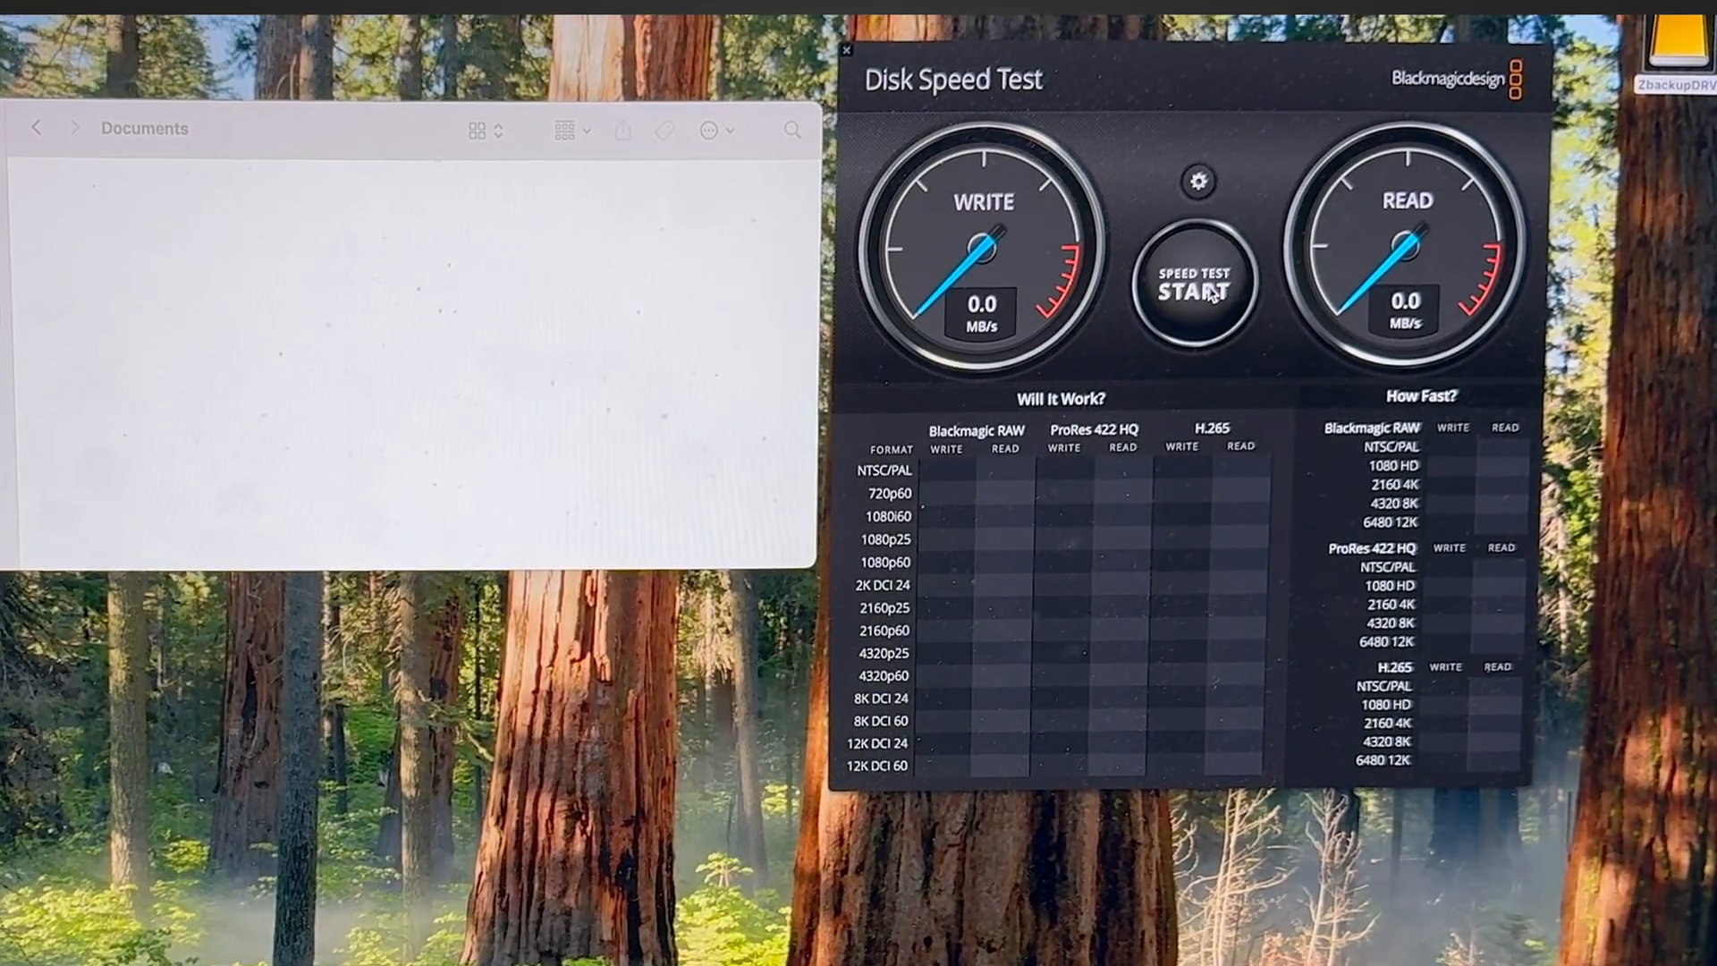
Step: Run the speed benchmark twice, reaching about 478 MB/s write and 239 MB/s read
click(1196, 283)
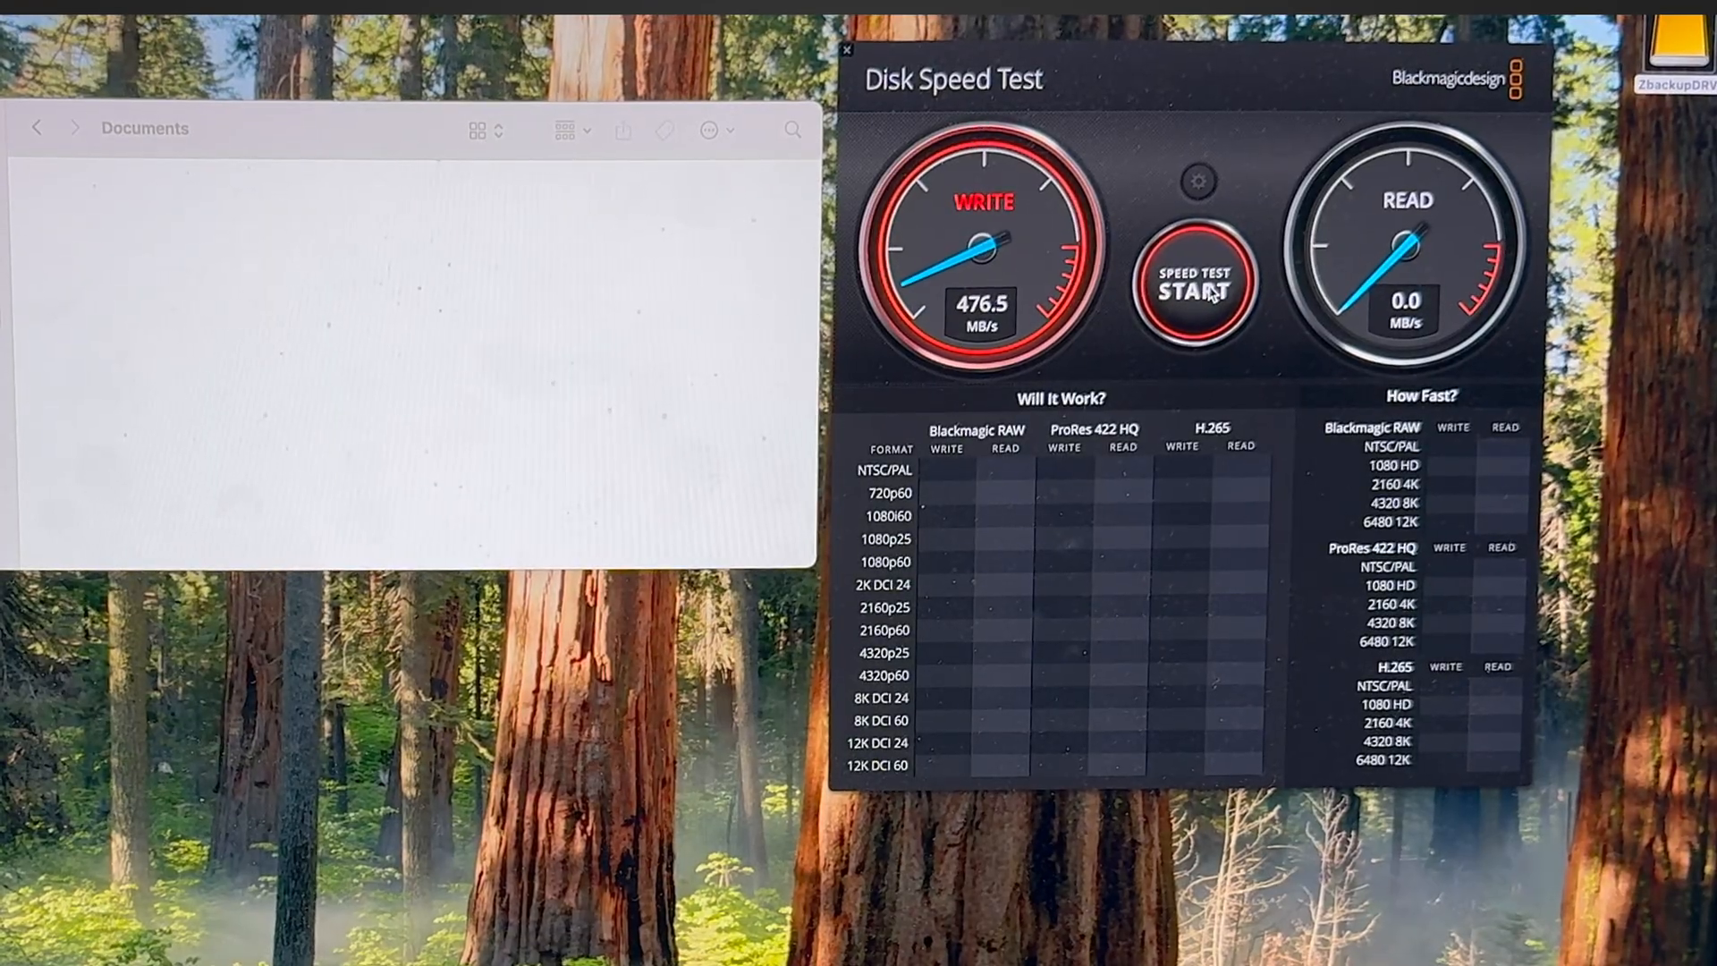
click(1192, 283)
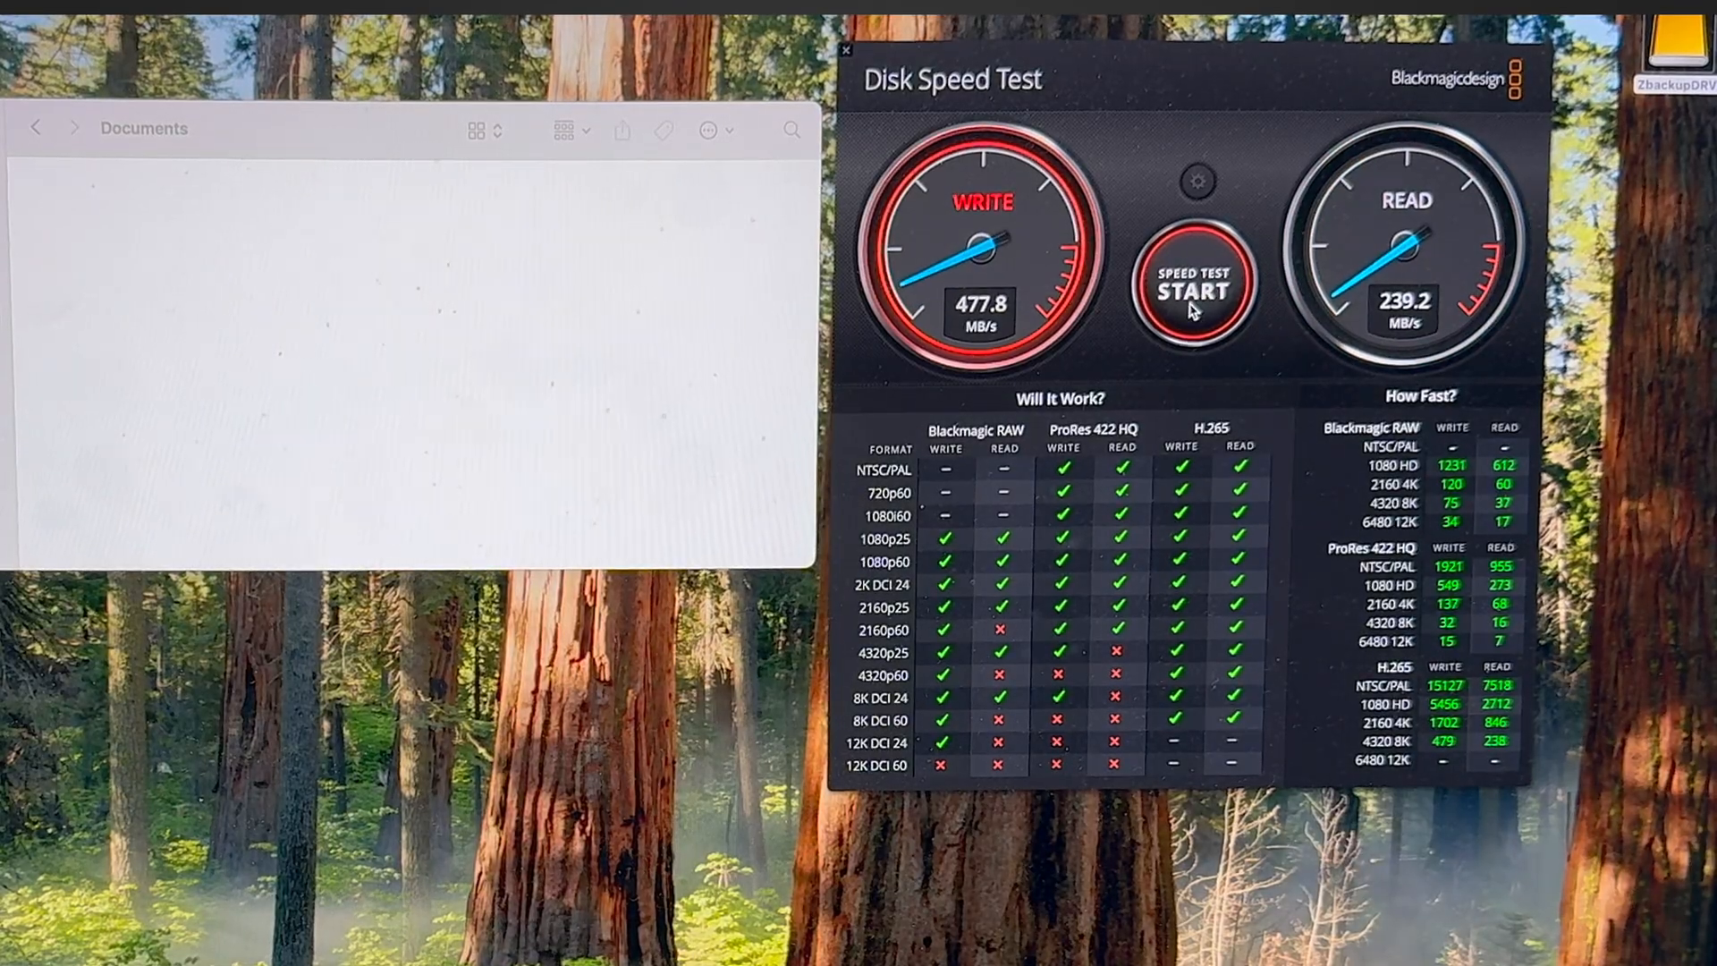
click(1196, 181)
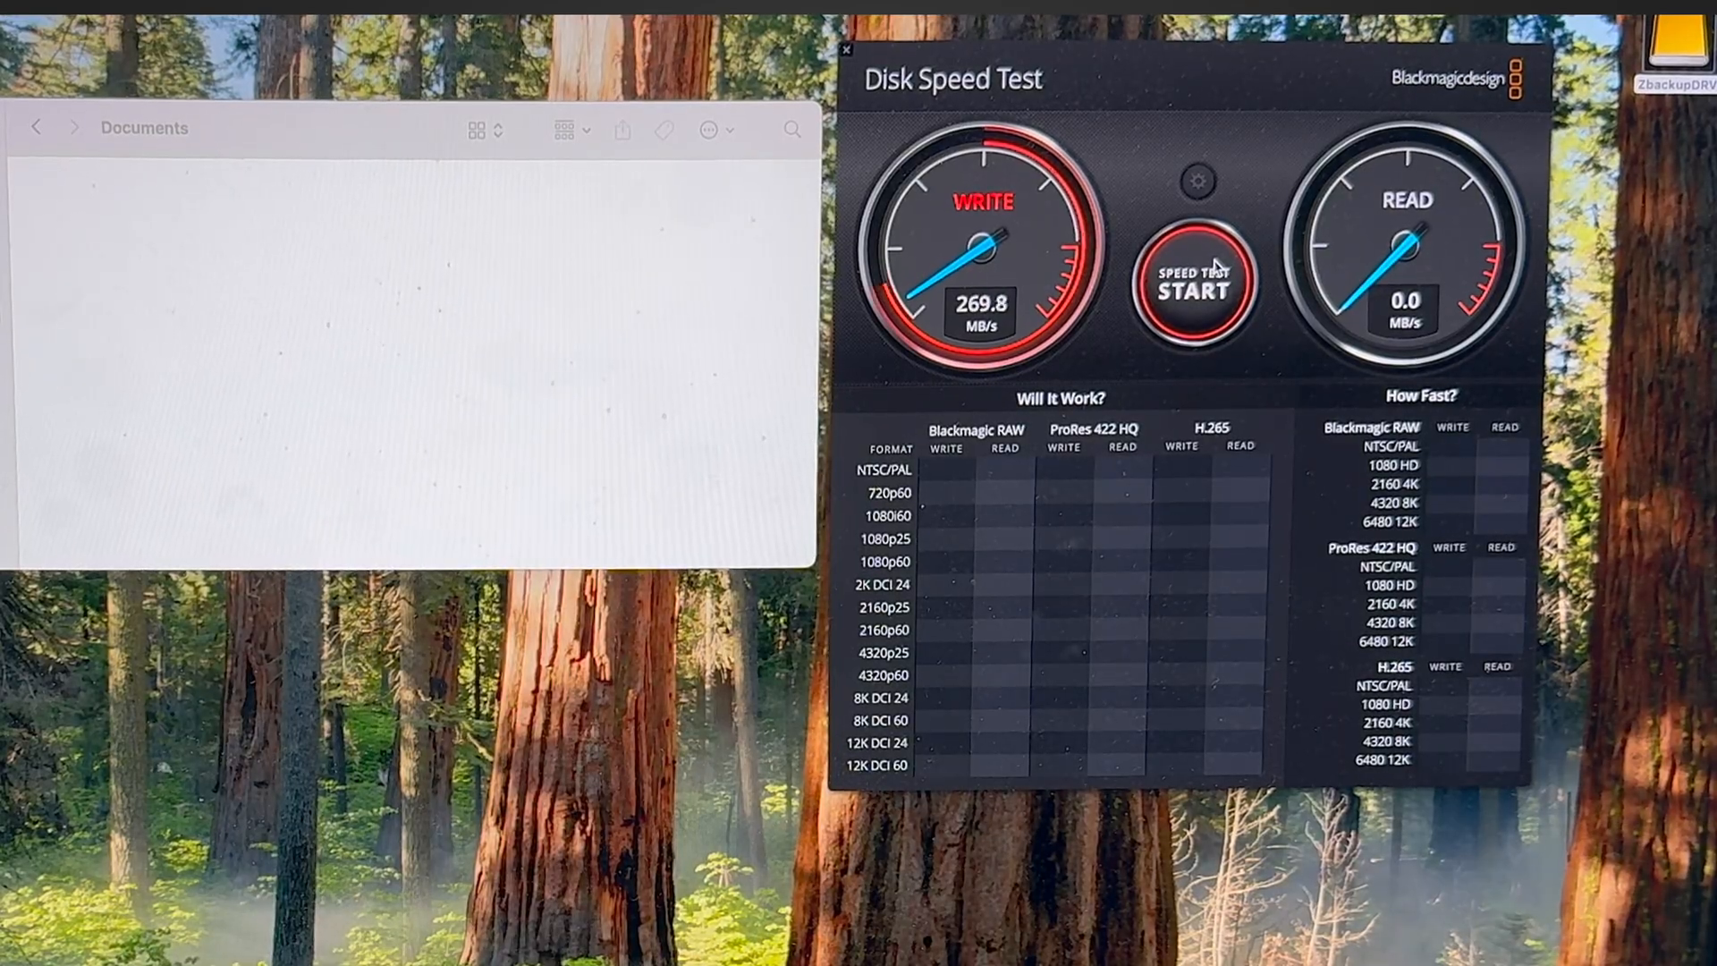
click(1192, 282)
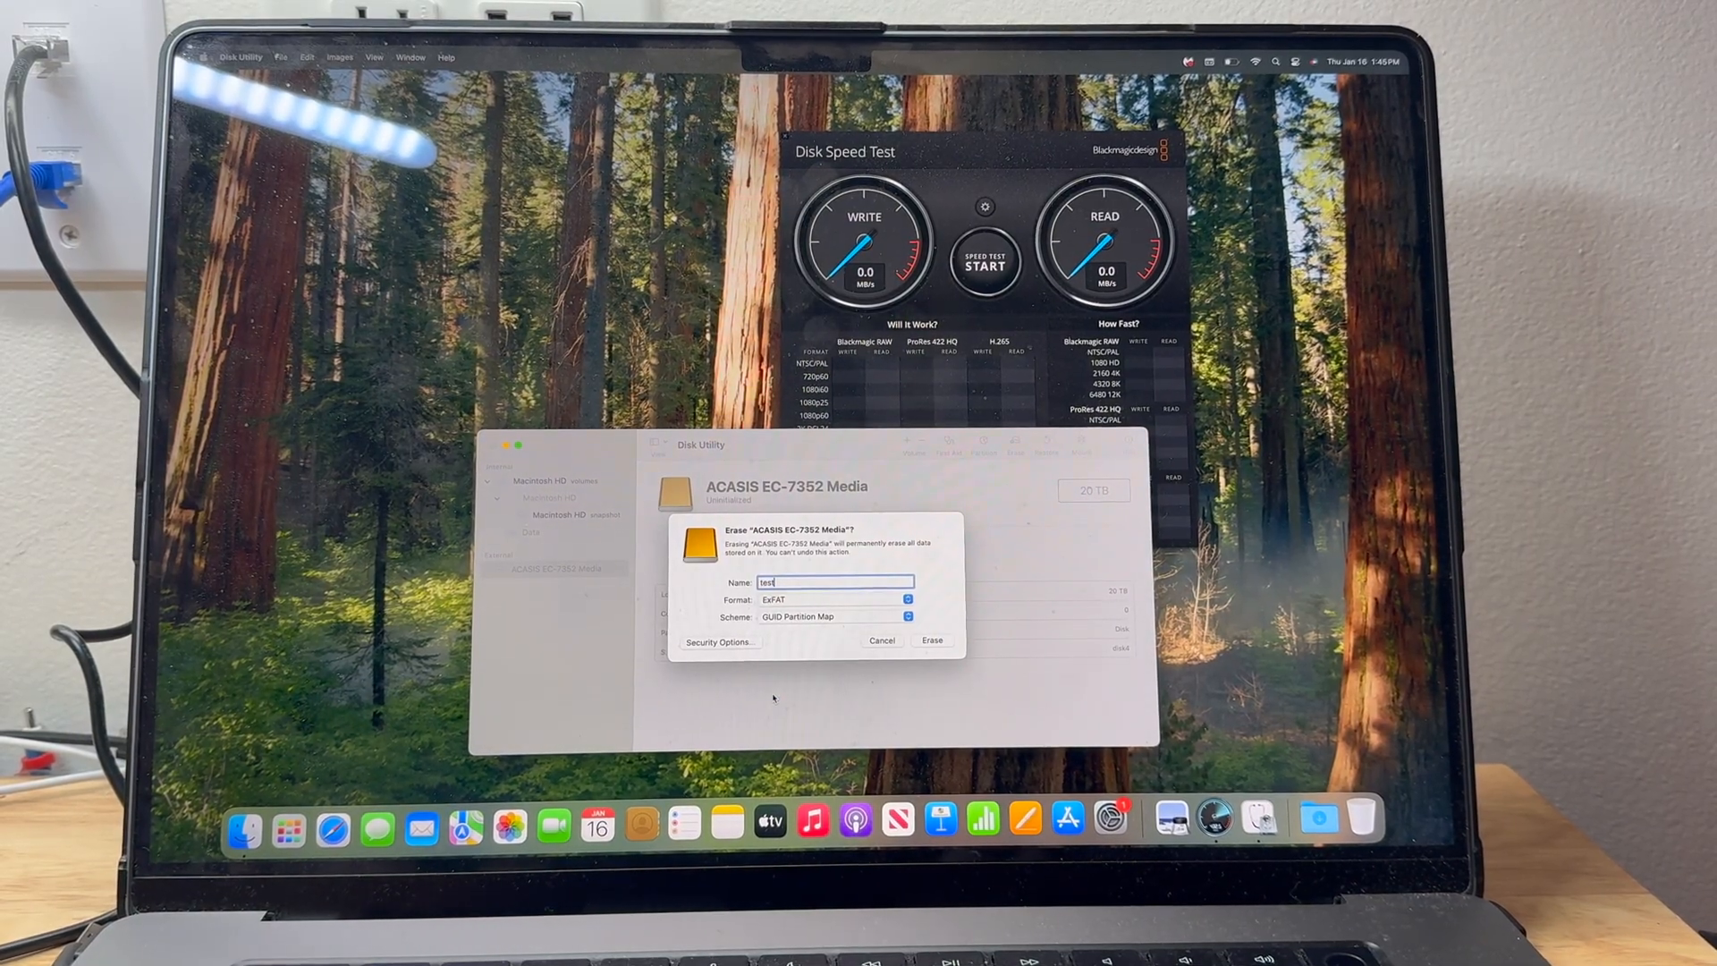
Step: Confirm erasing the ACASIS drive as ExFAT volume 'test' with GUID Partition Map
click(931, 639)
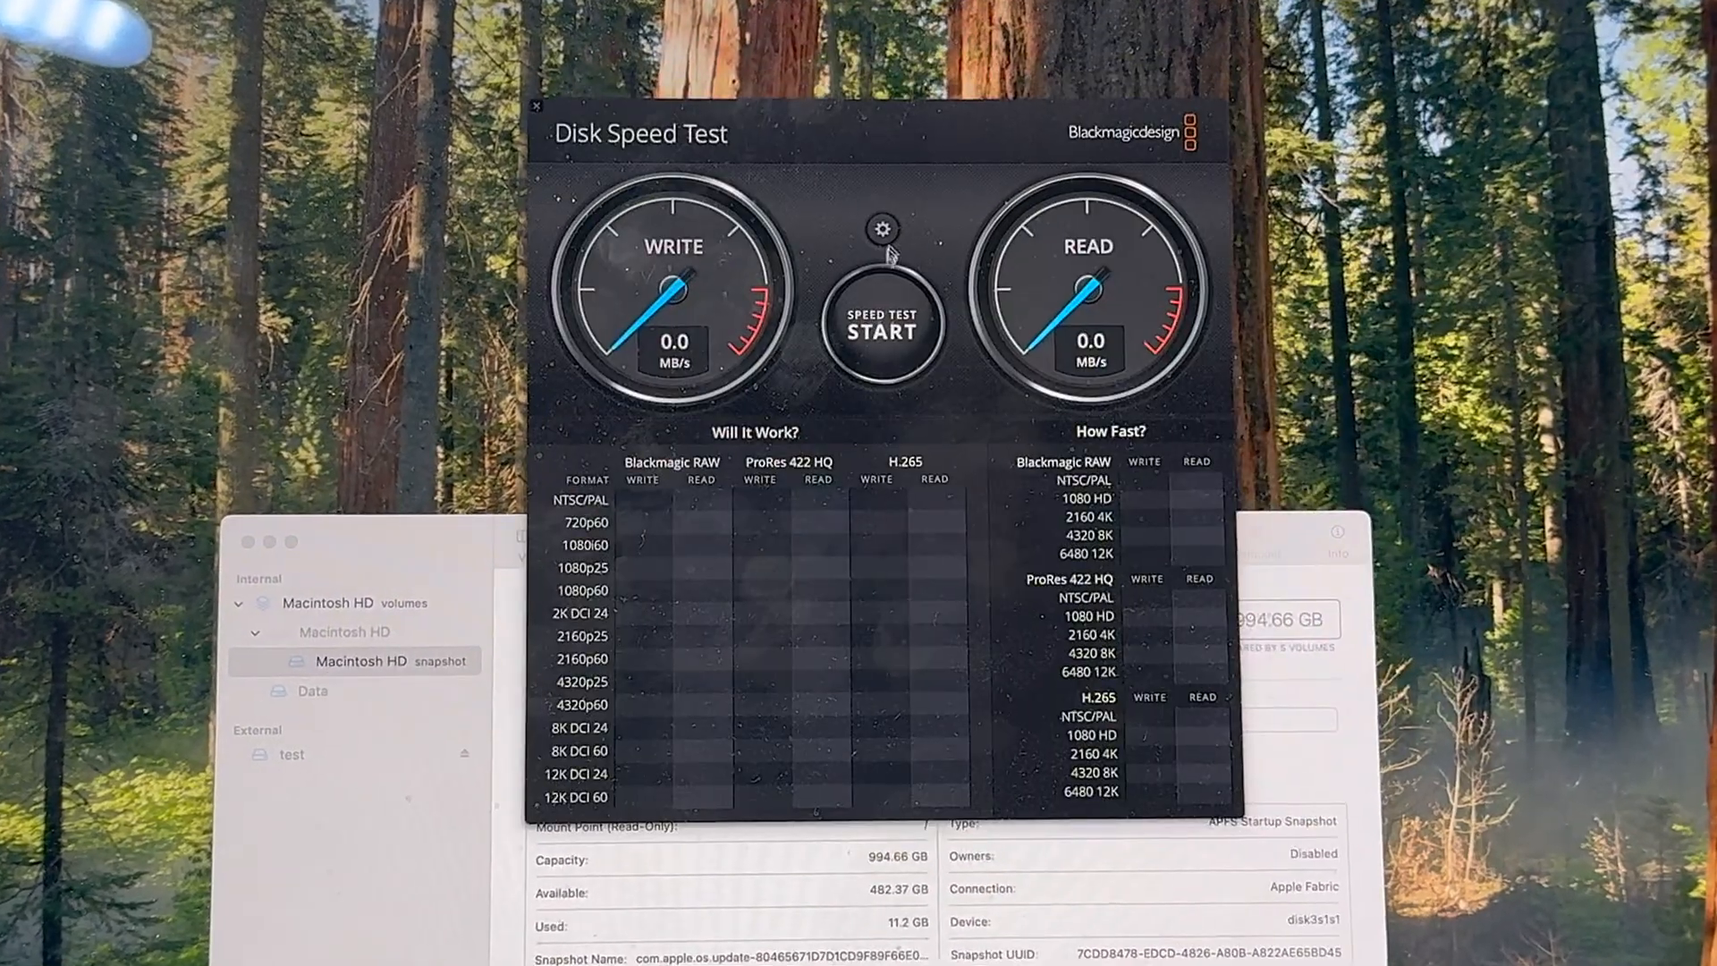
Step: Benchmark the erased 'test' drive (about 678 MB/s write, 332 read), then rerun it
click(882, 228)
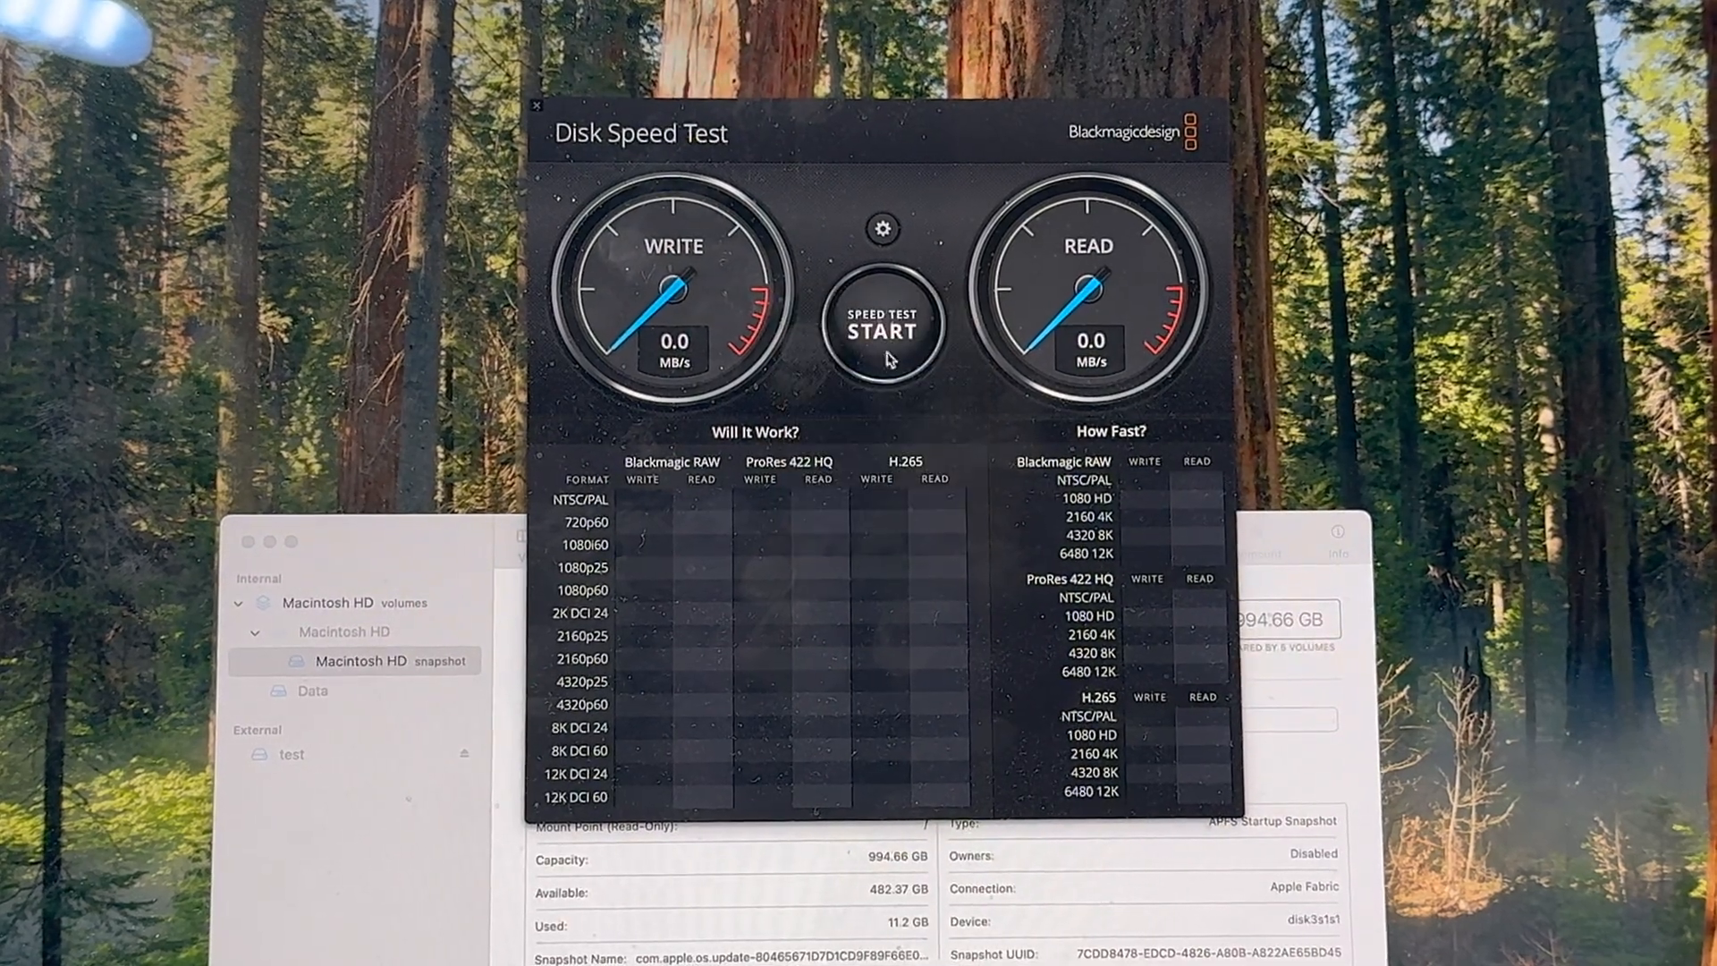
click(882, 328)
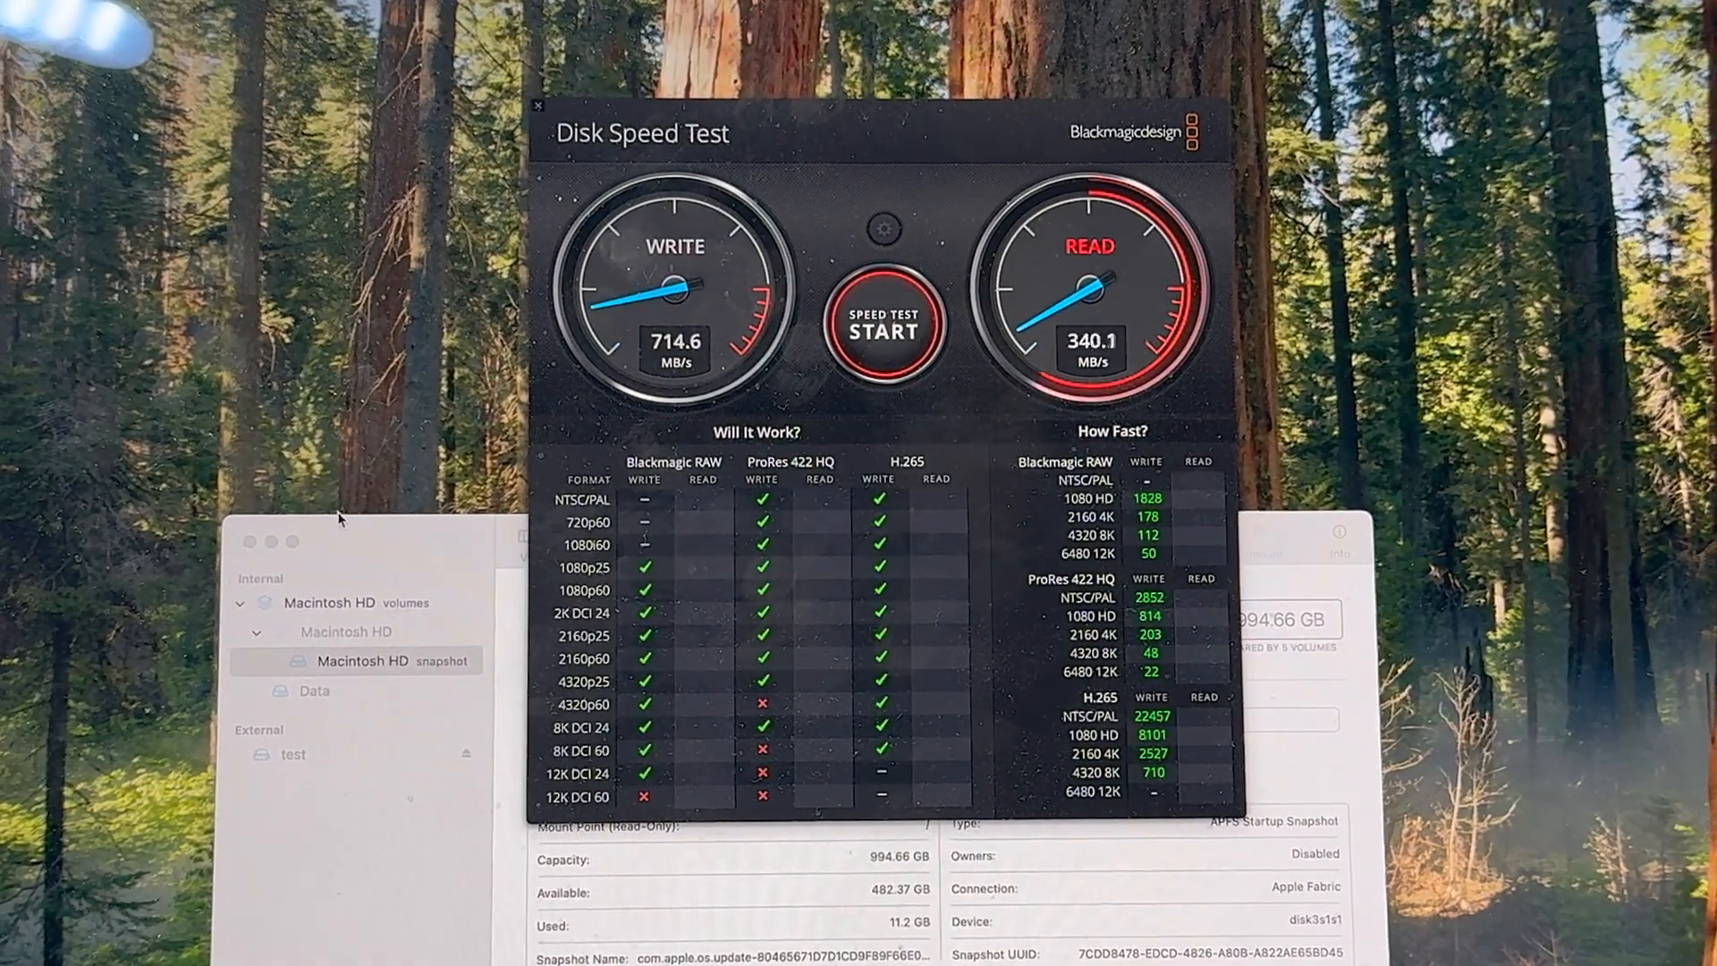
click(883, 329)
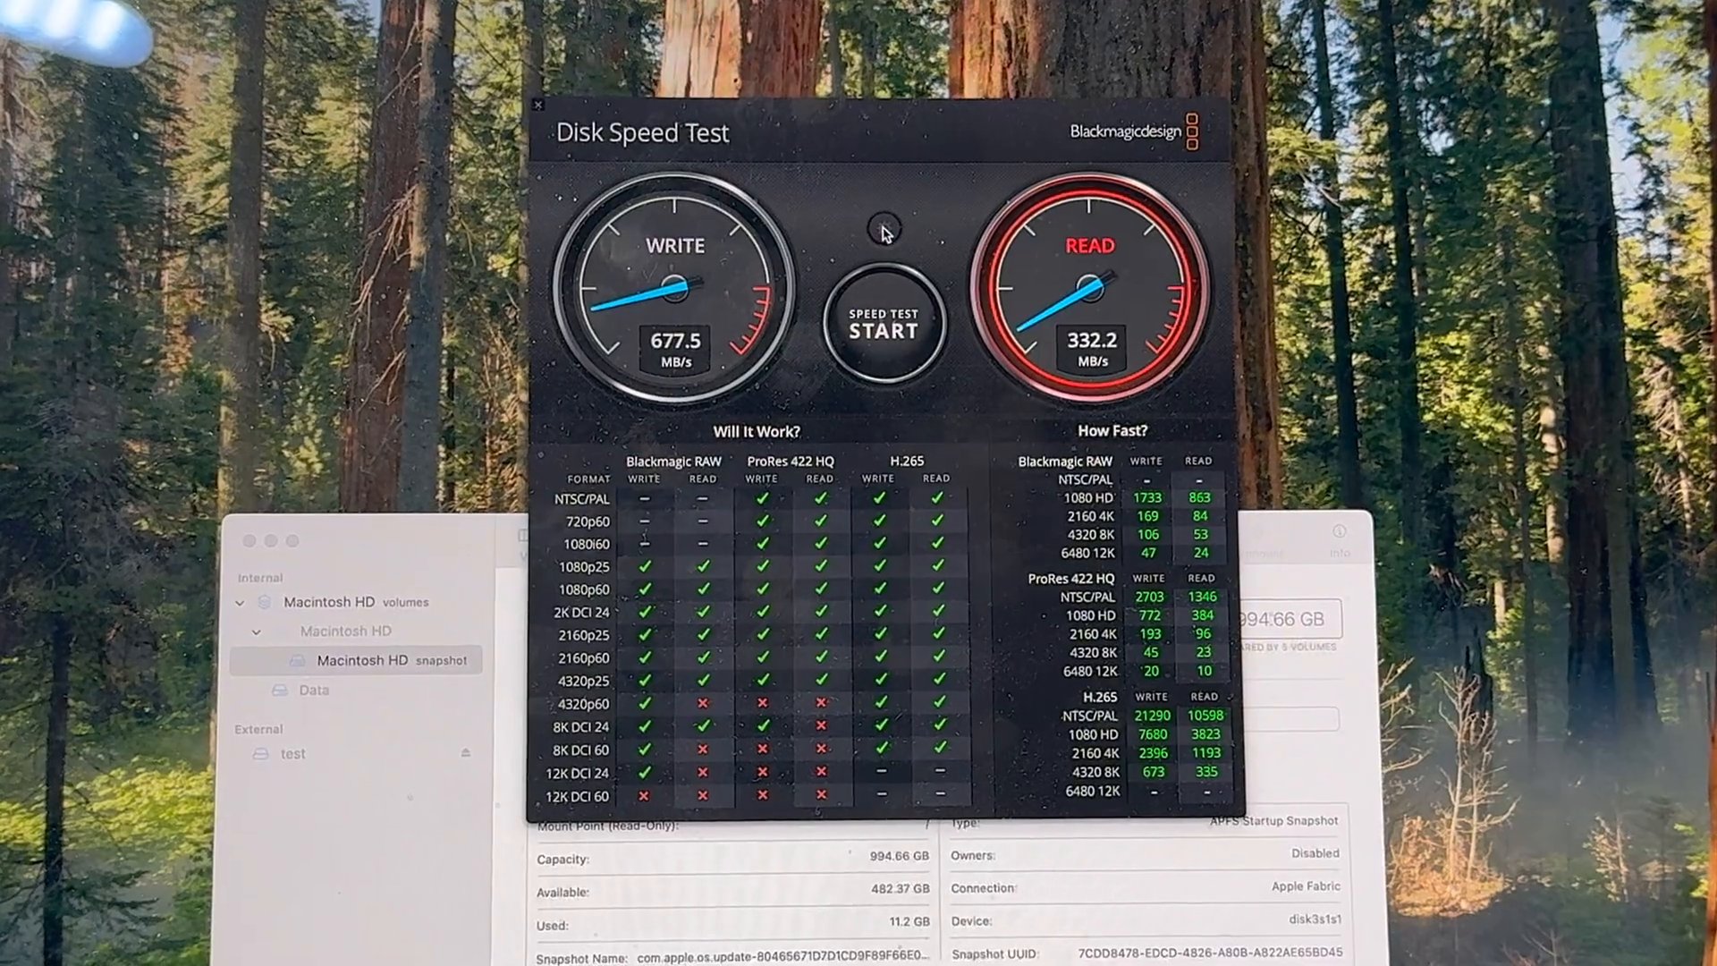
click(882, 323)
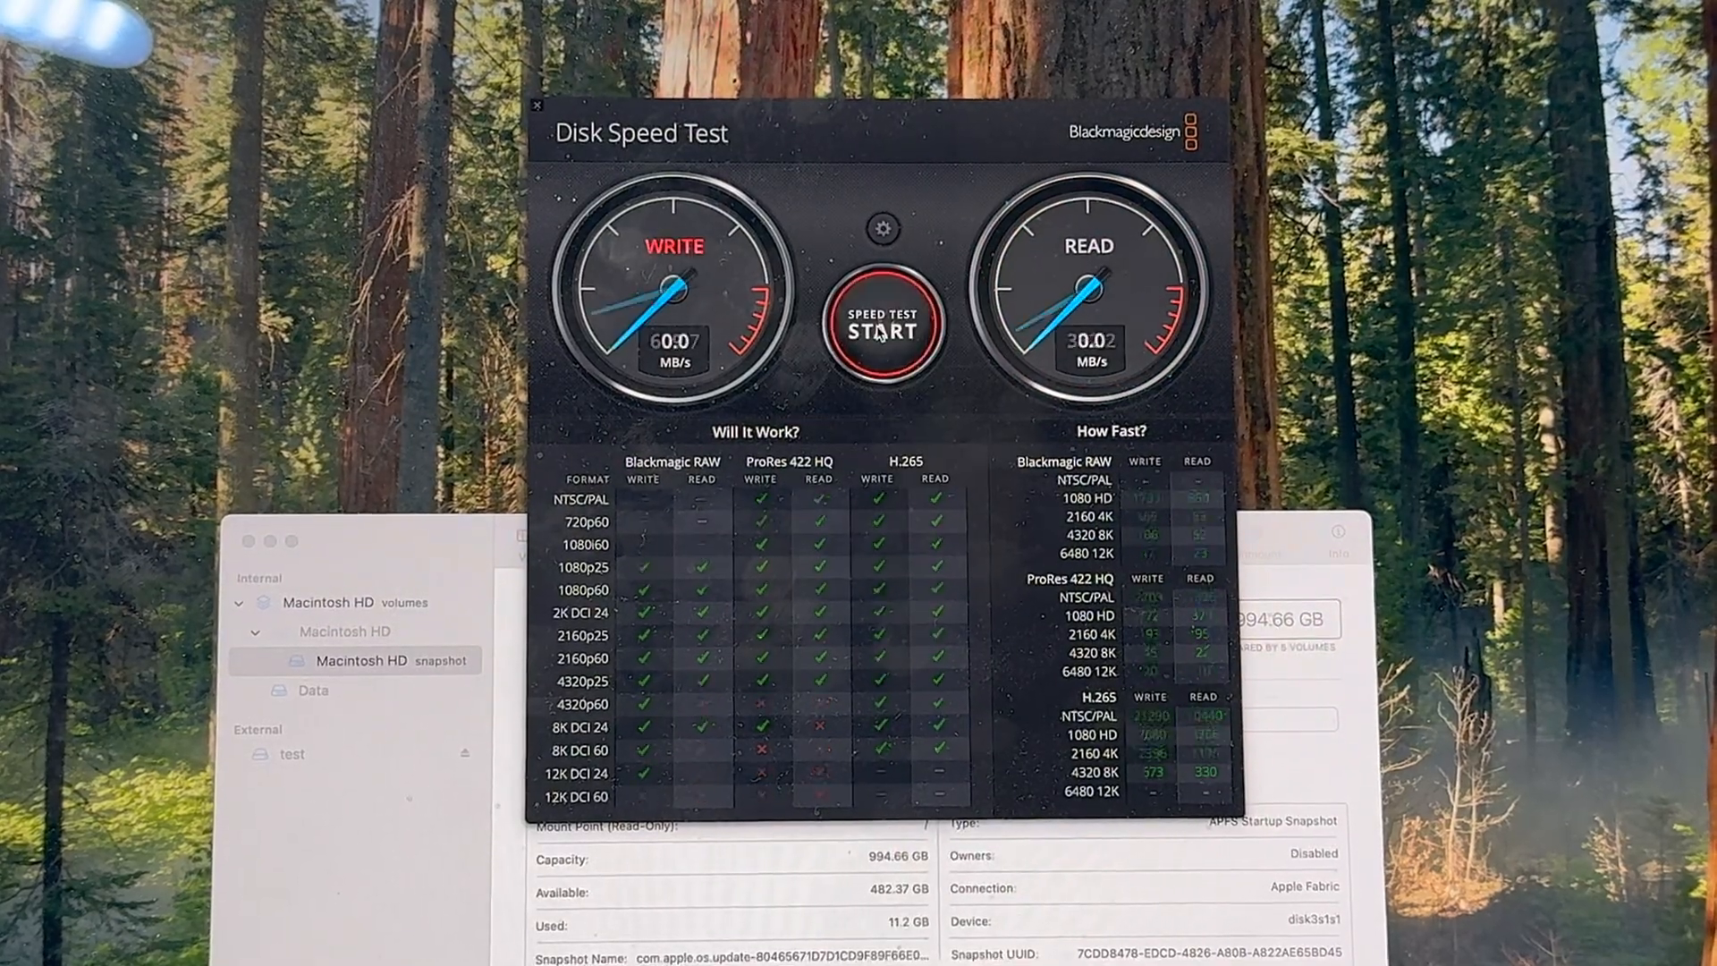
click(883, 323)
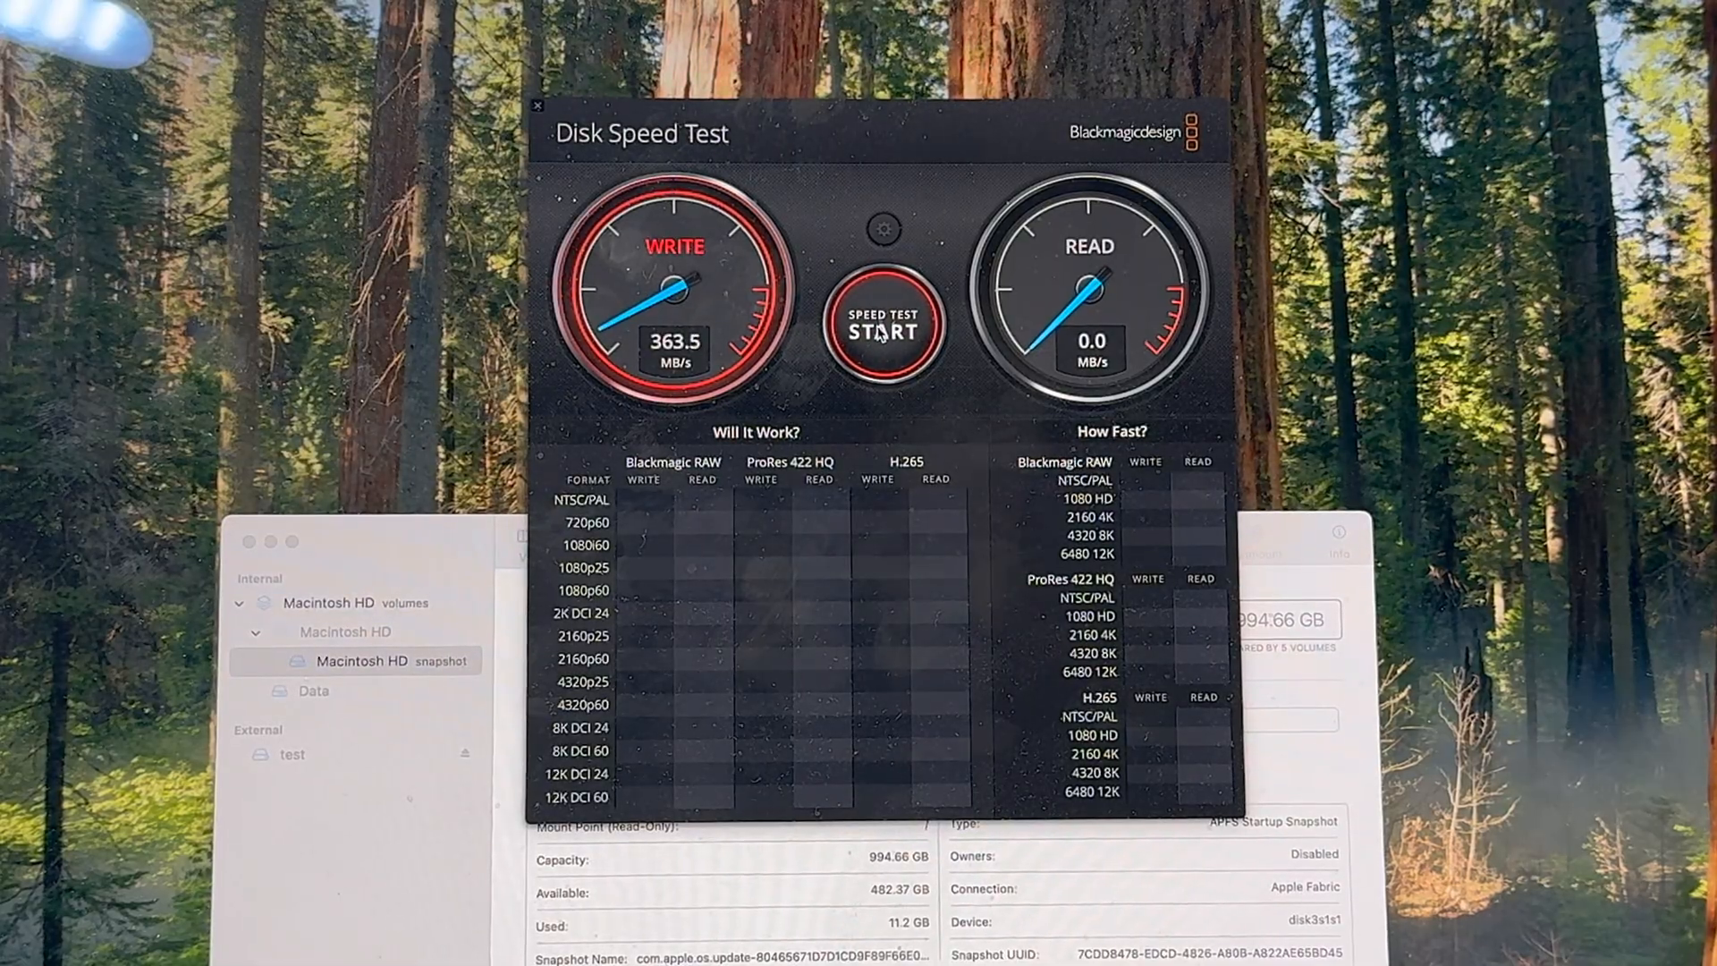
click(882, 326)
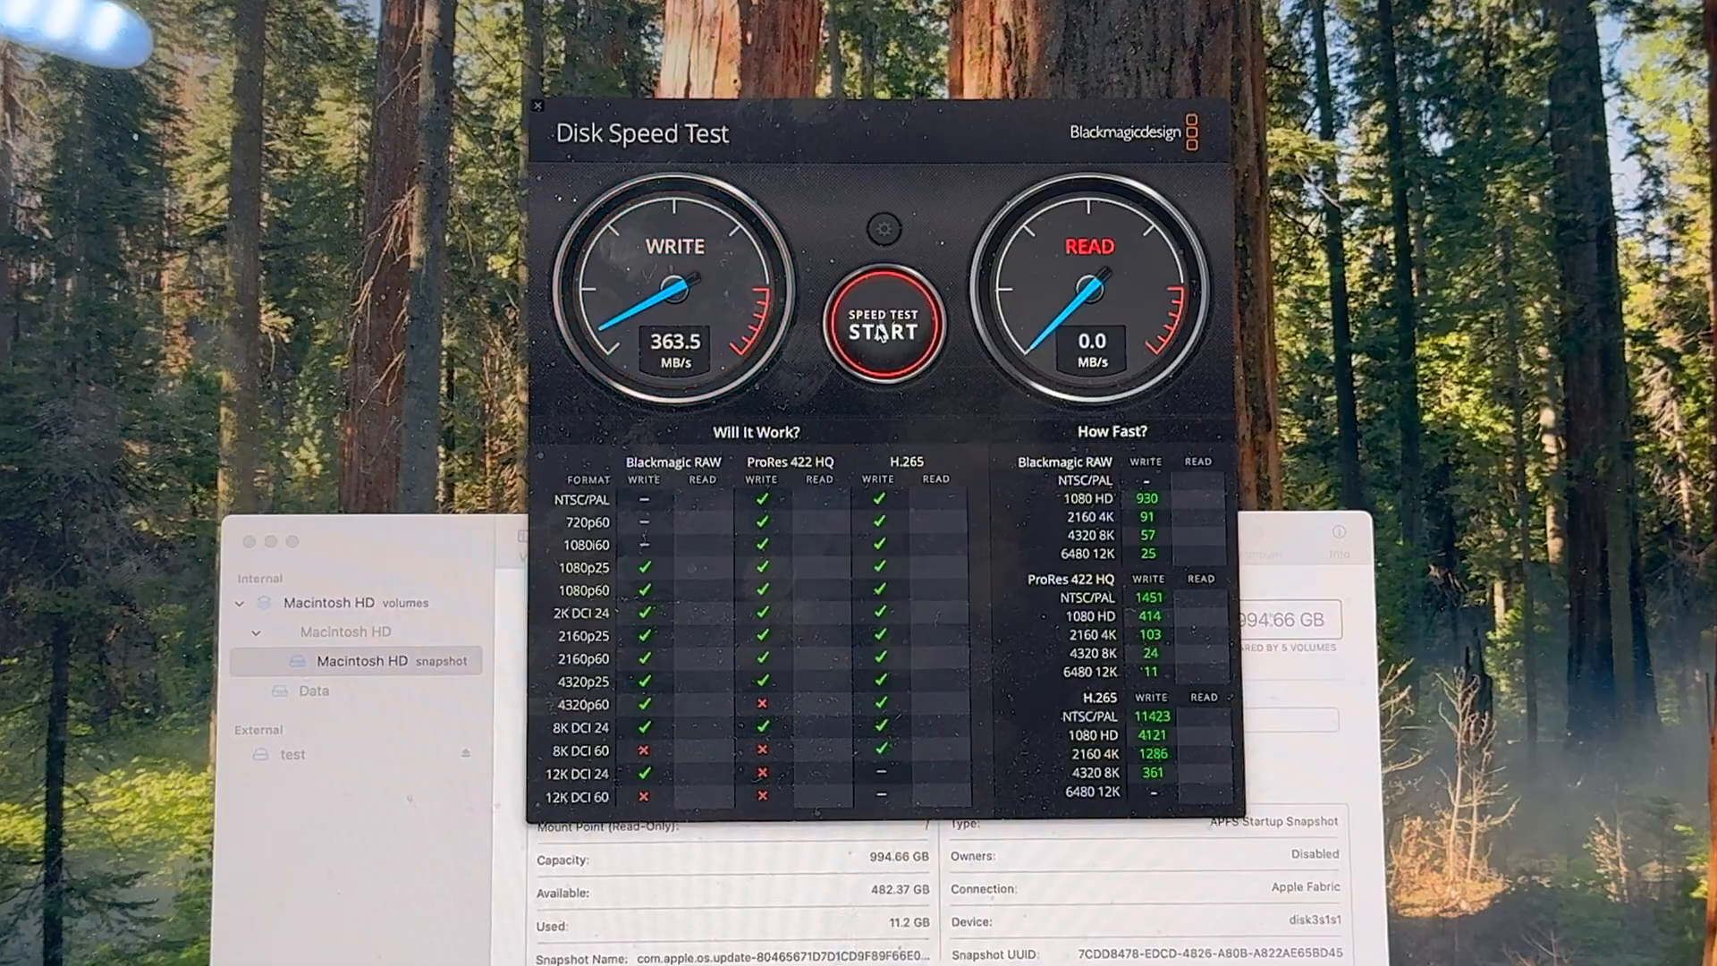